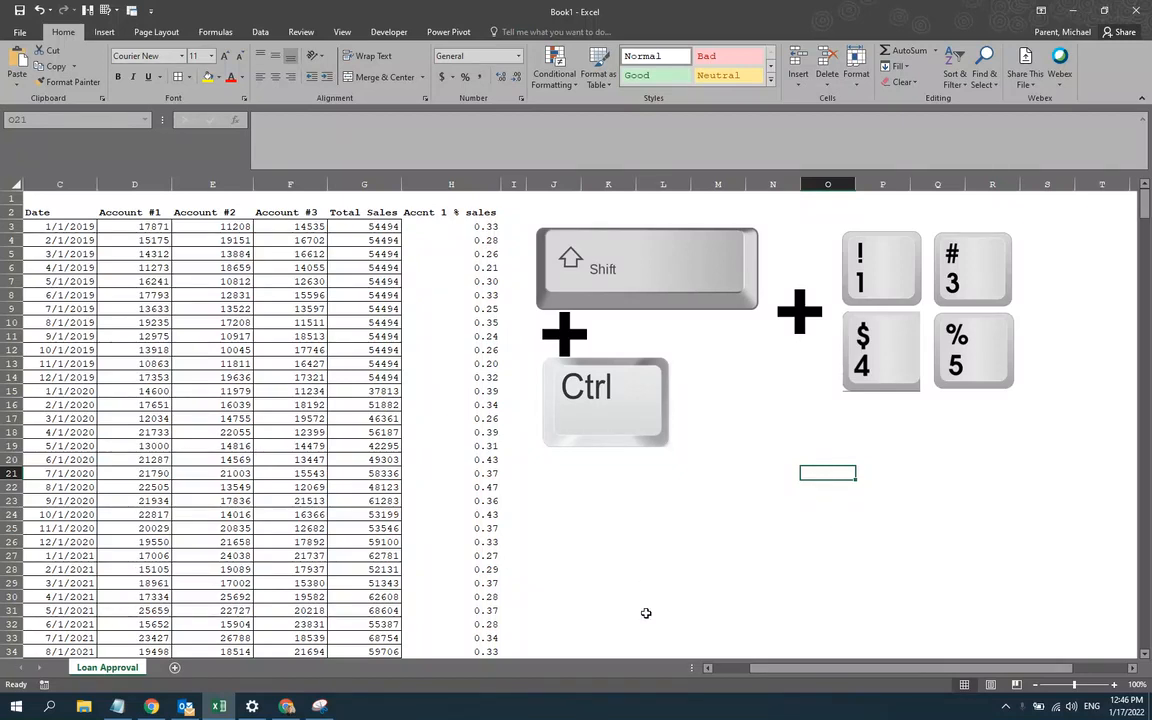
mouse_move(652, 605)
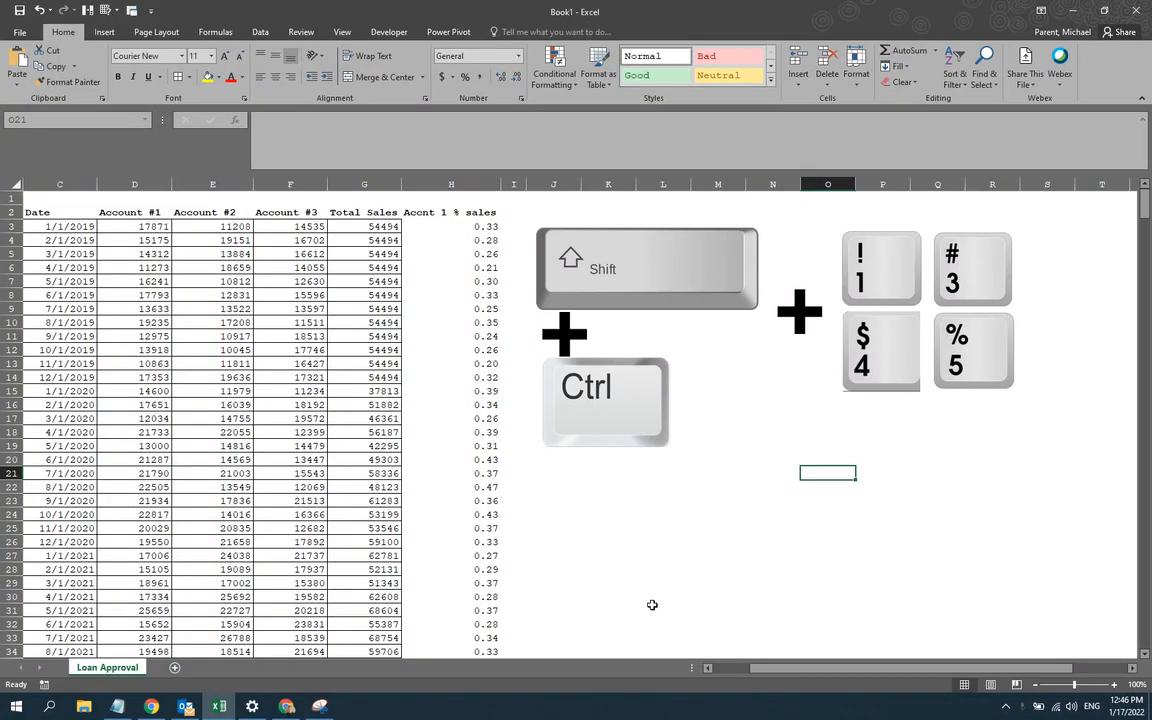
mouse_move(645, 597)
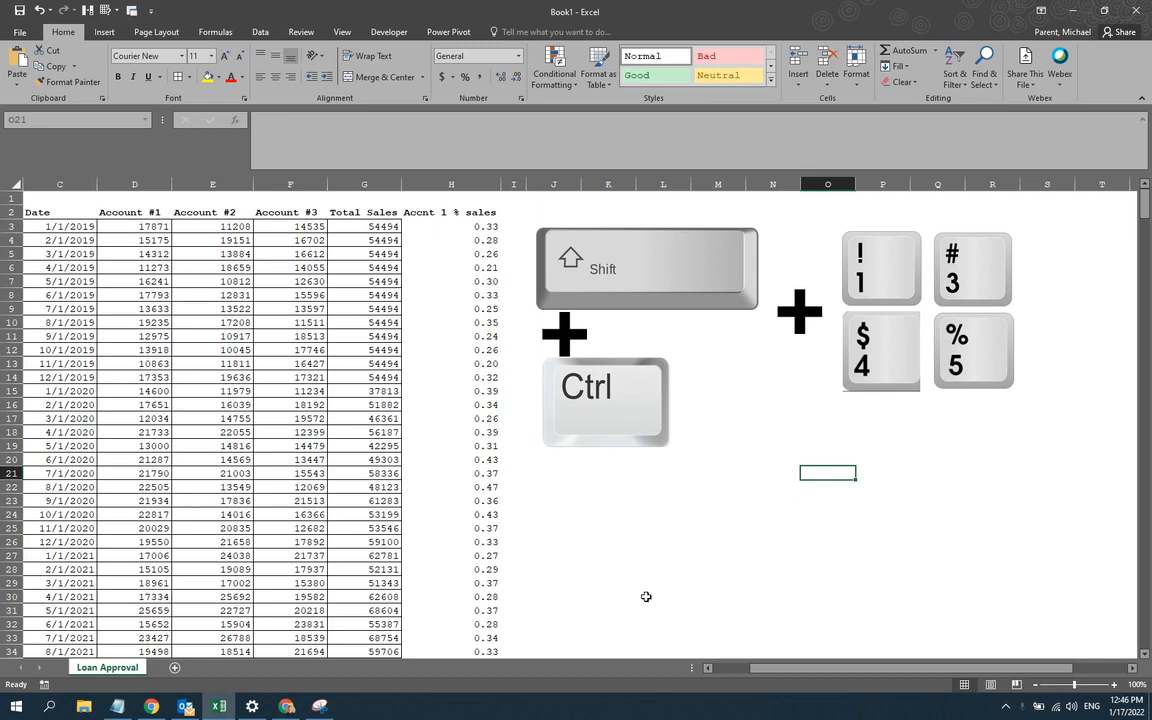
mouse_move(618, 591)
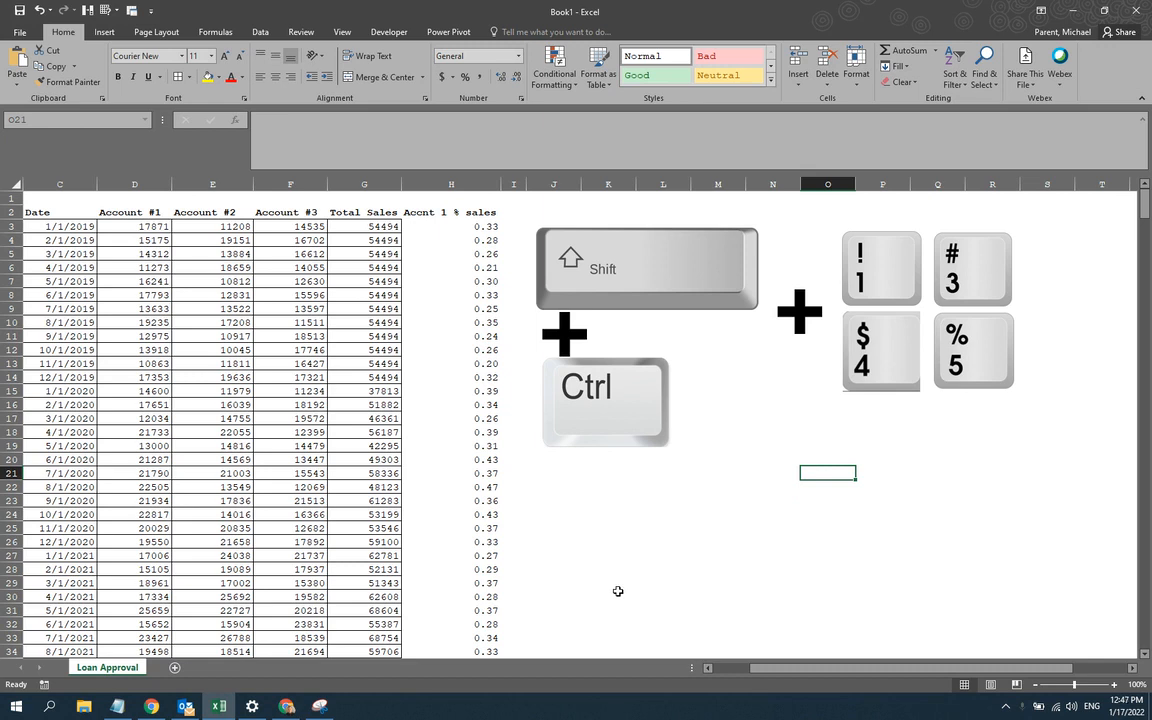
mouse_move(599, 577)
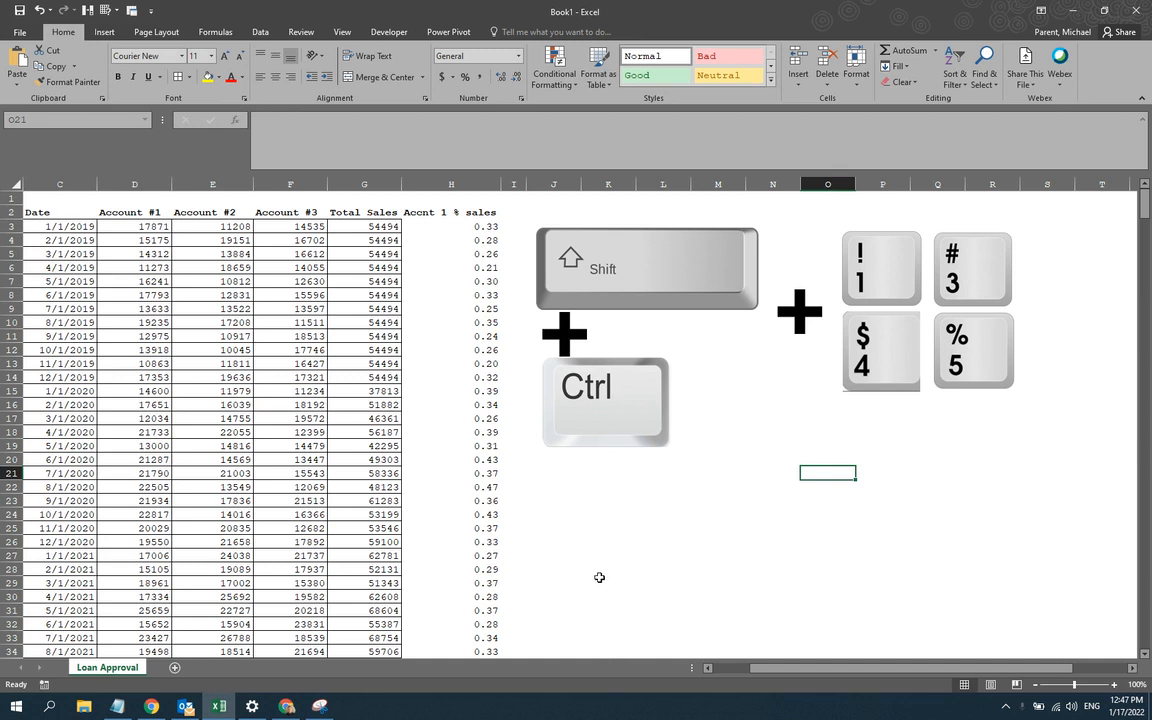
mouse_move(601, 308)
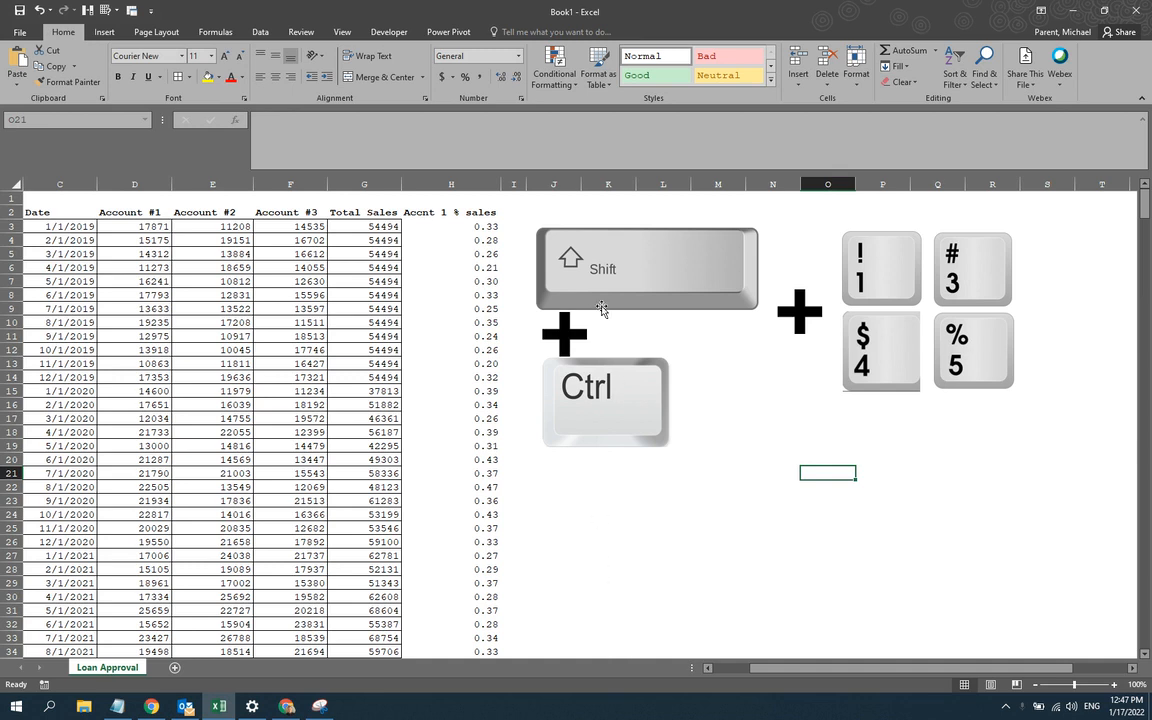
mouse_move(753, 353)
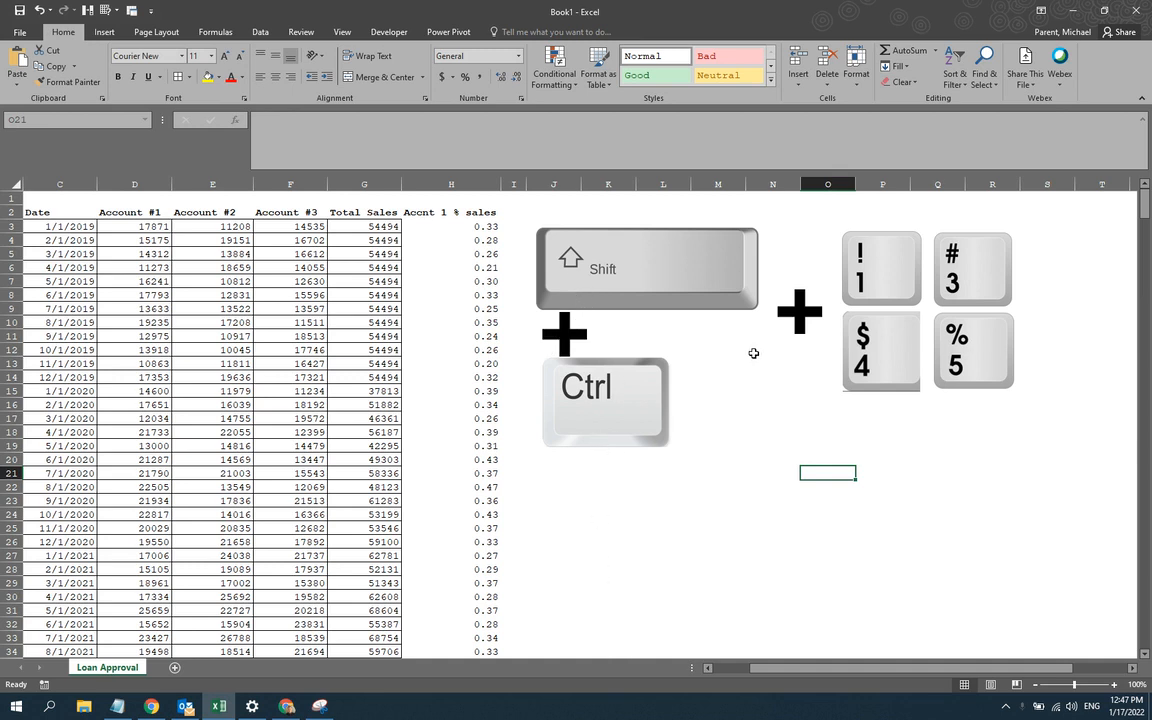
mouse_move(913, 297)
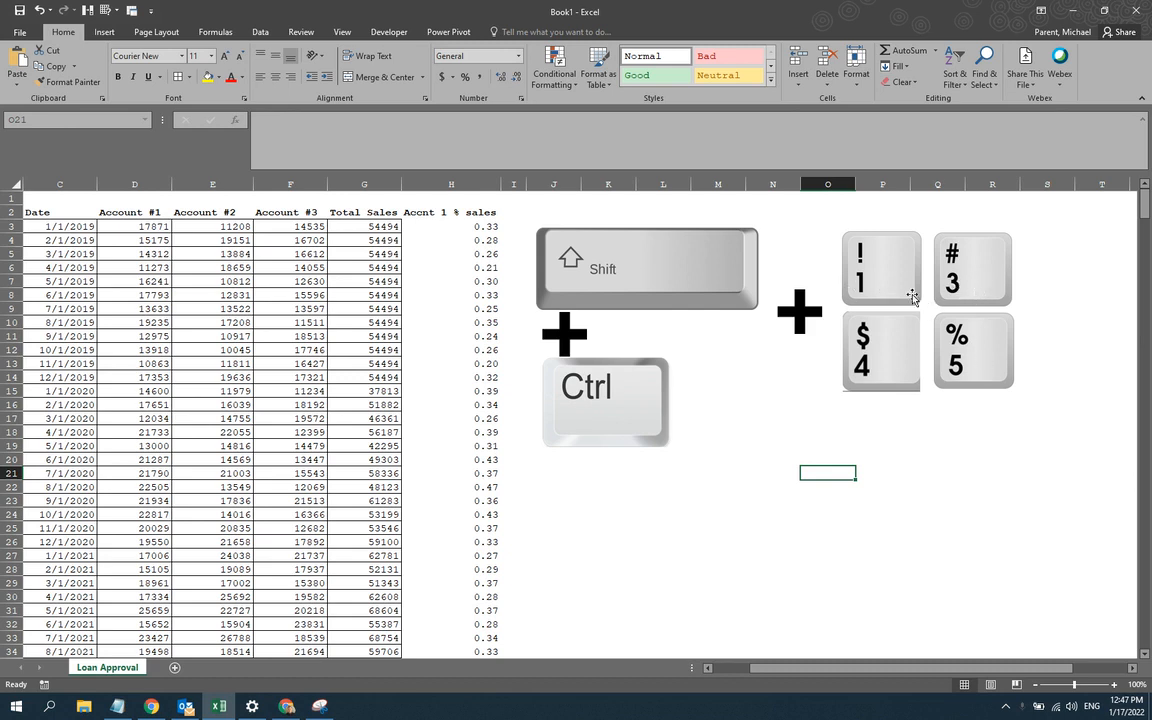
mouse_move(912, 413)
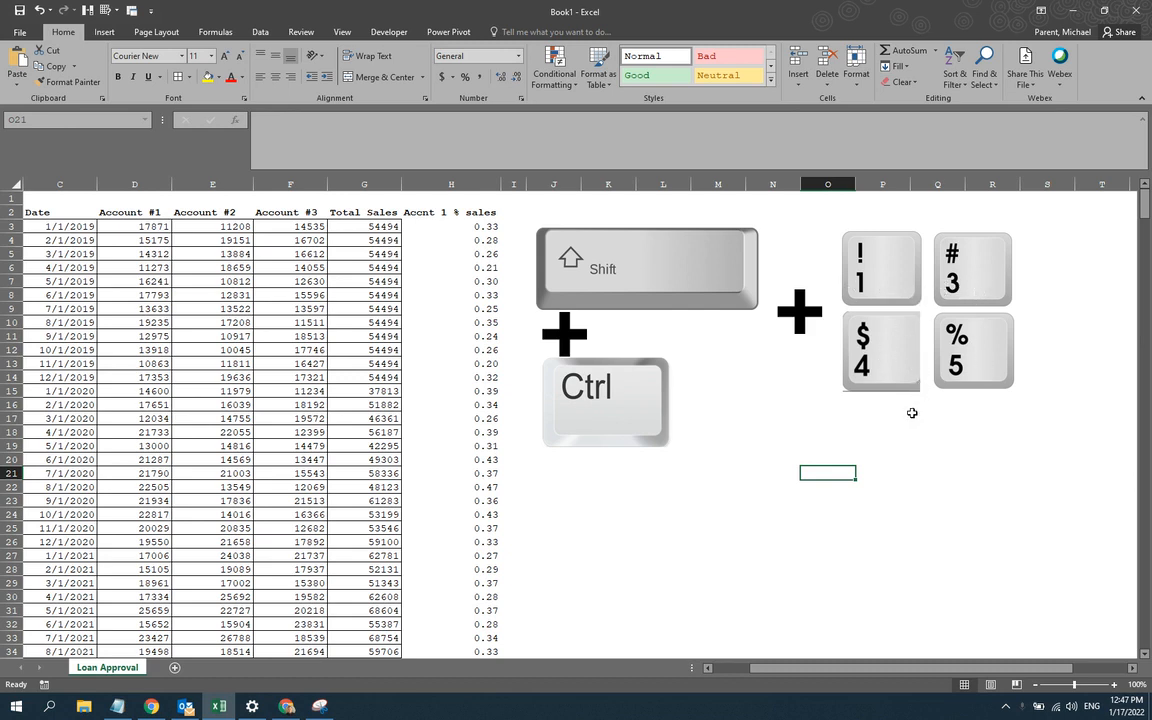
mouse_move(900, 219)
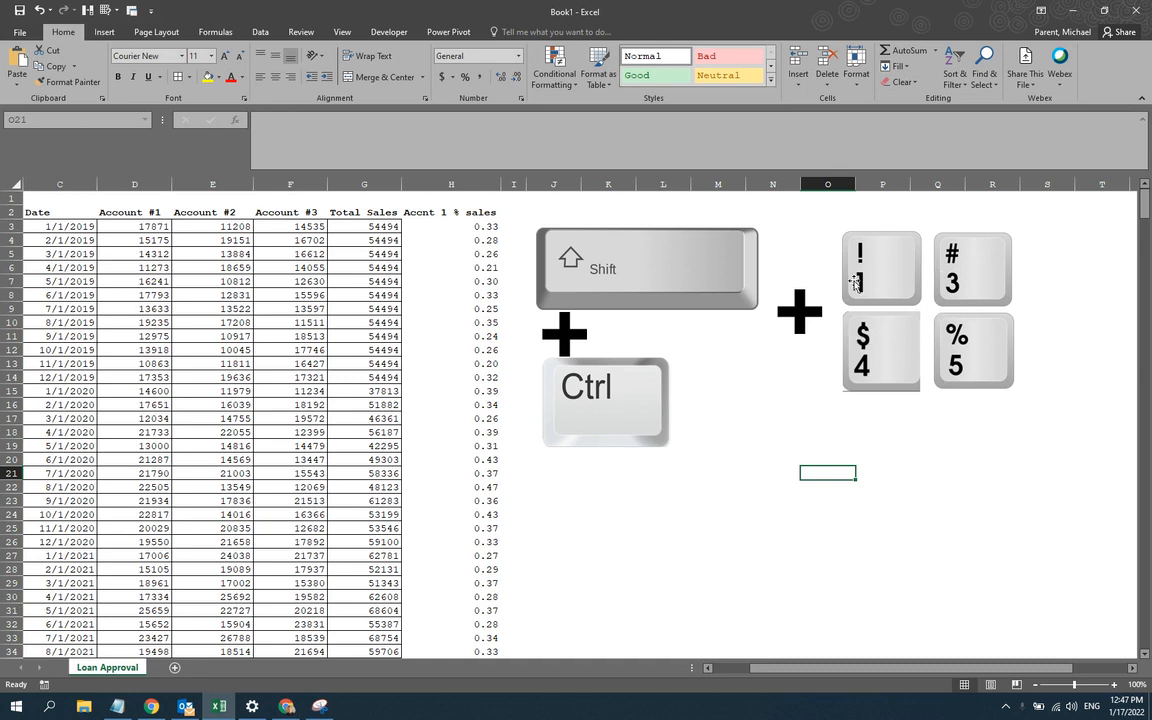
mouse_move(985, 393)
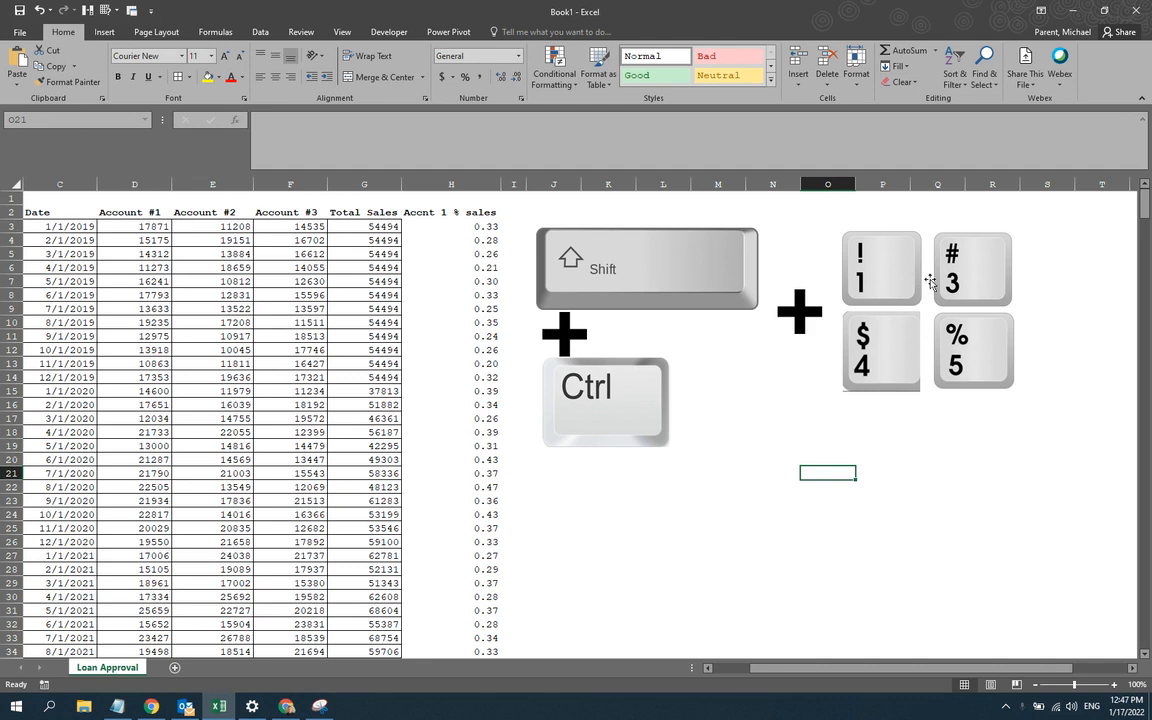
mouse_move(970, 349)
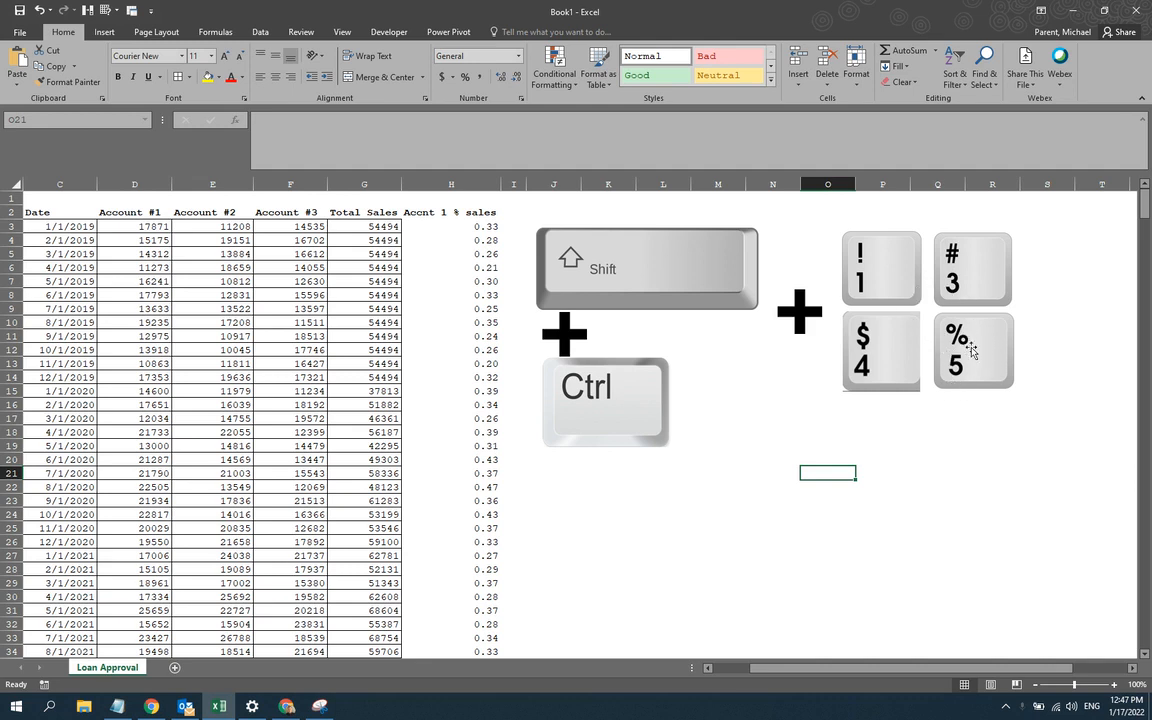
mouse_move(890, 368)
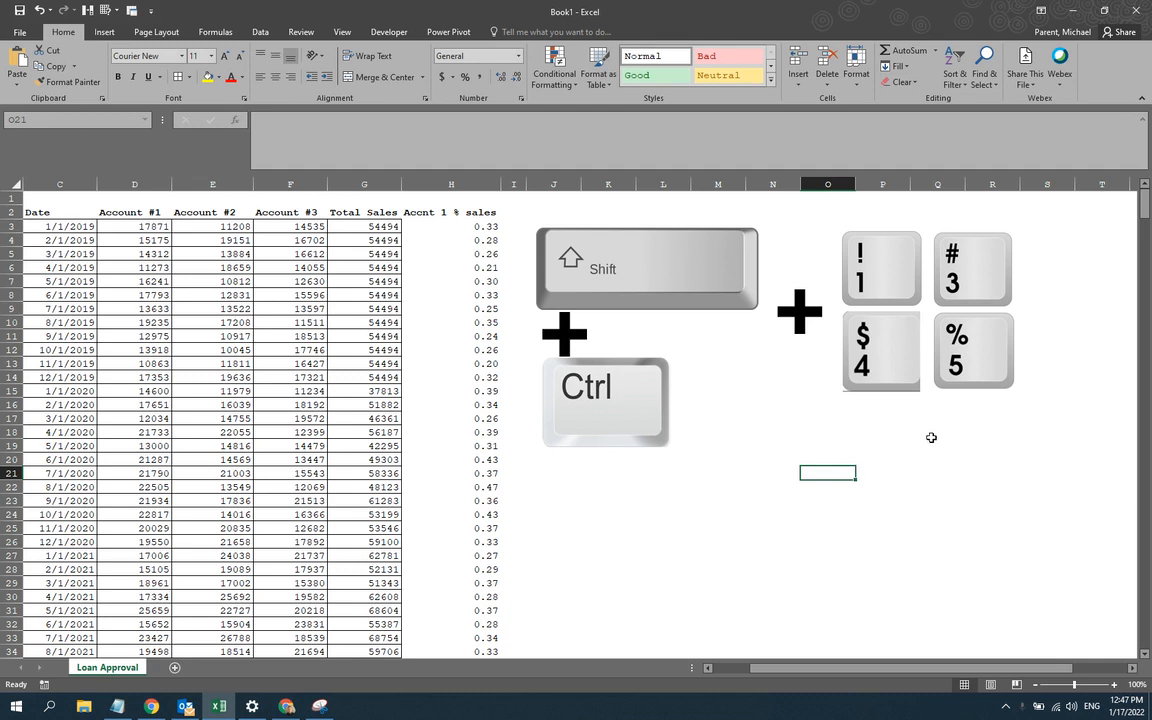
mouse_move(952, 269)
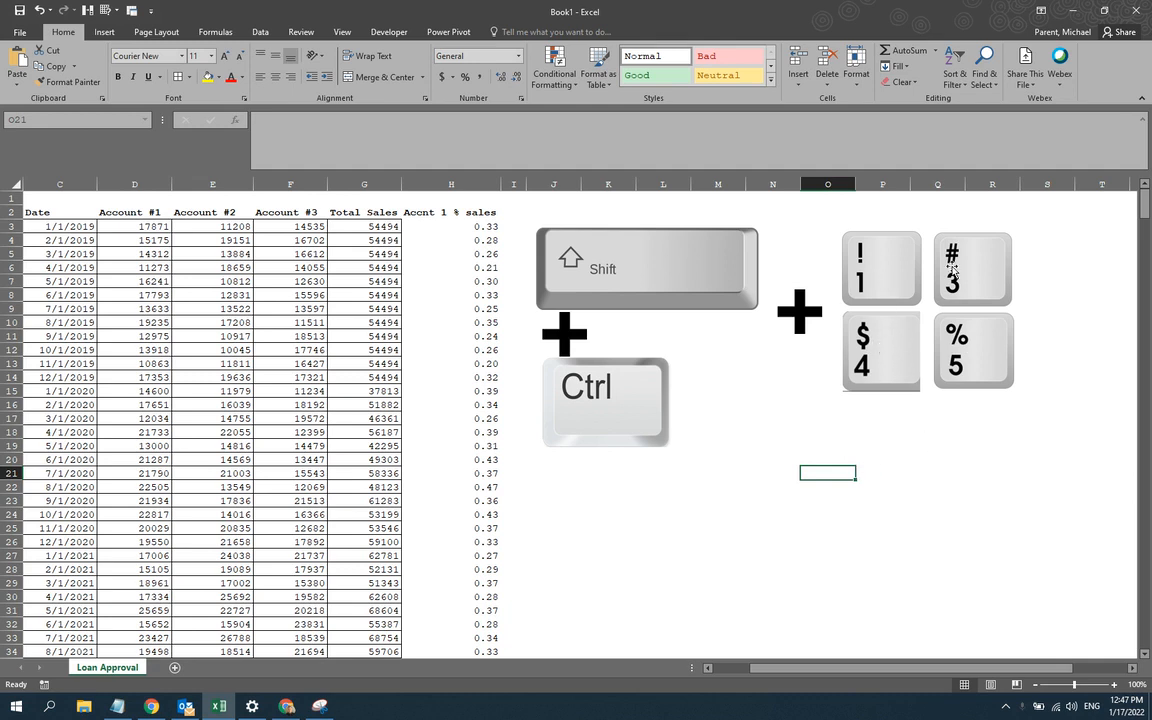
mouse_move(1016, 320)
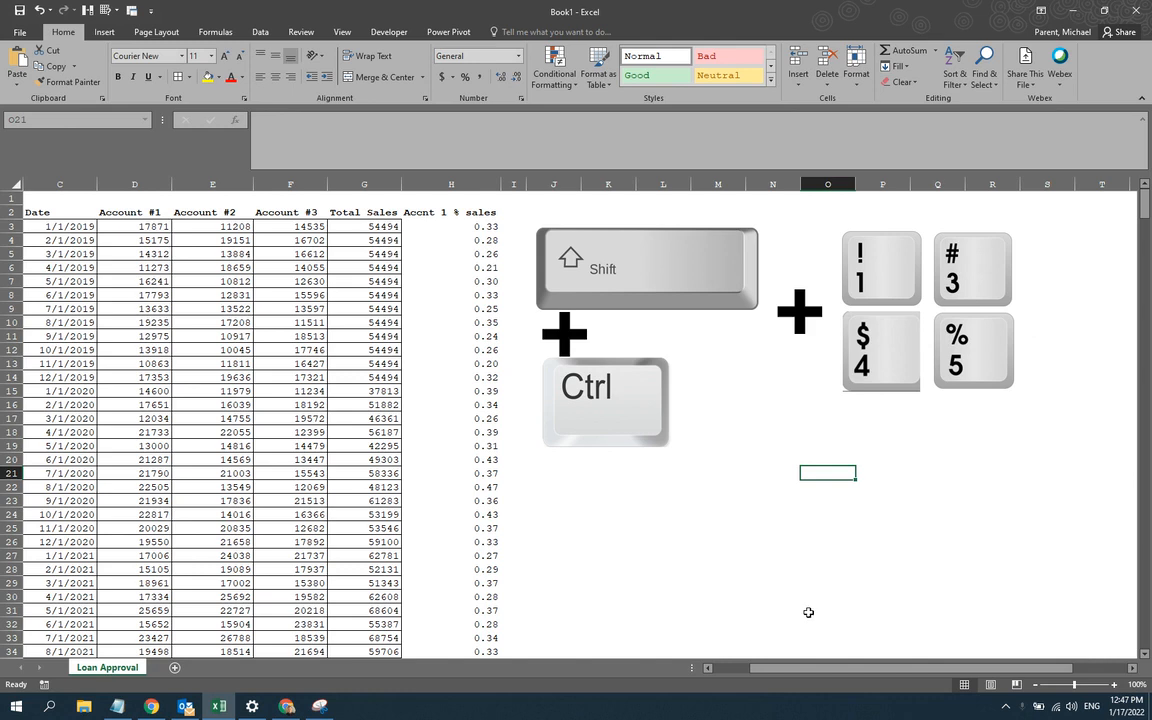
mouse_move(857, 623)
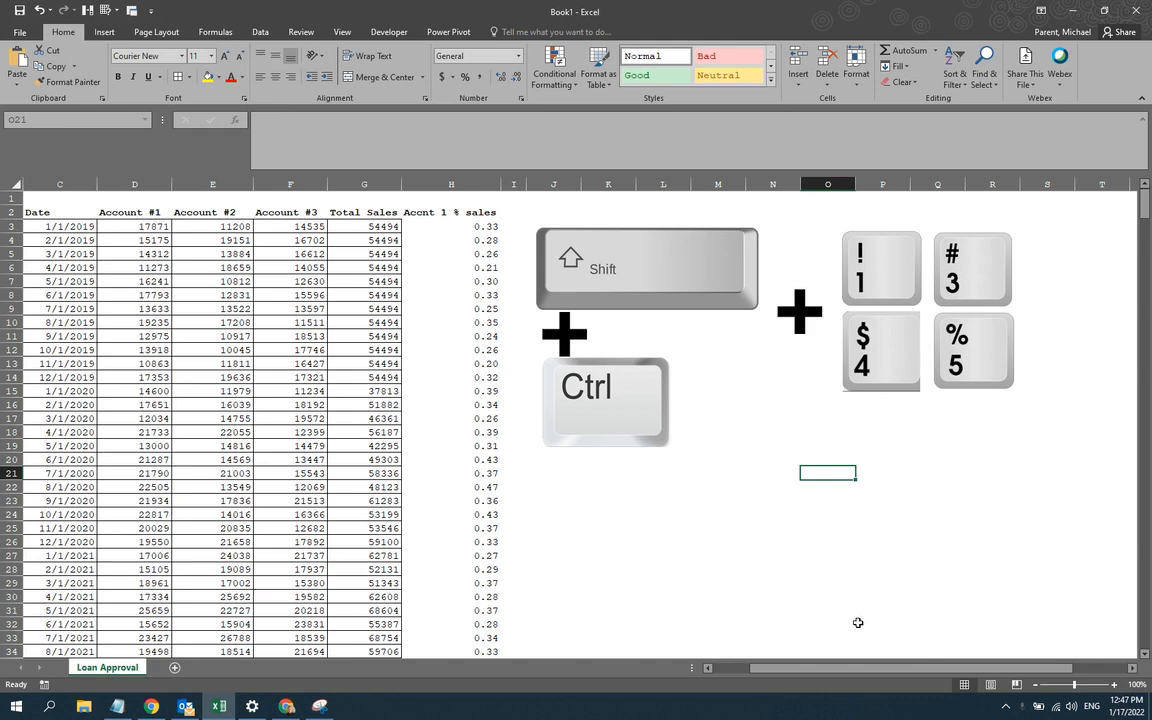
mouse_move(503, 459)
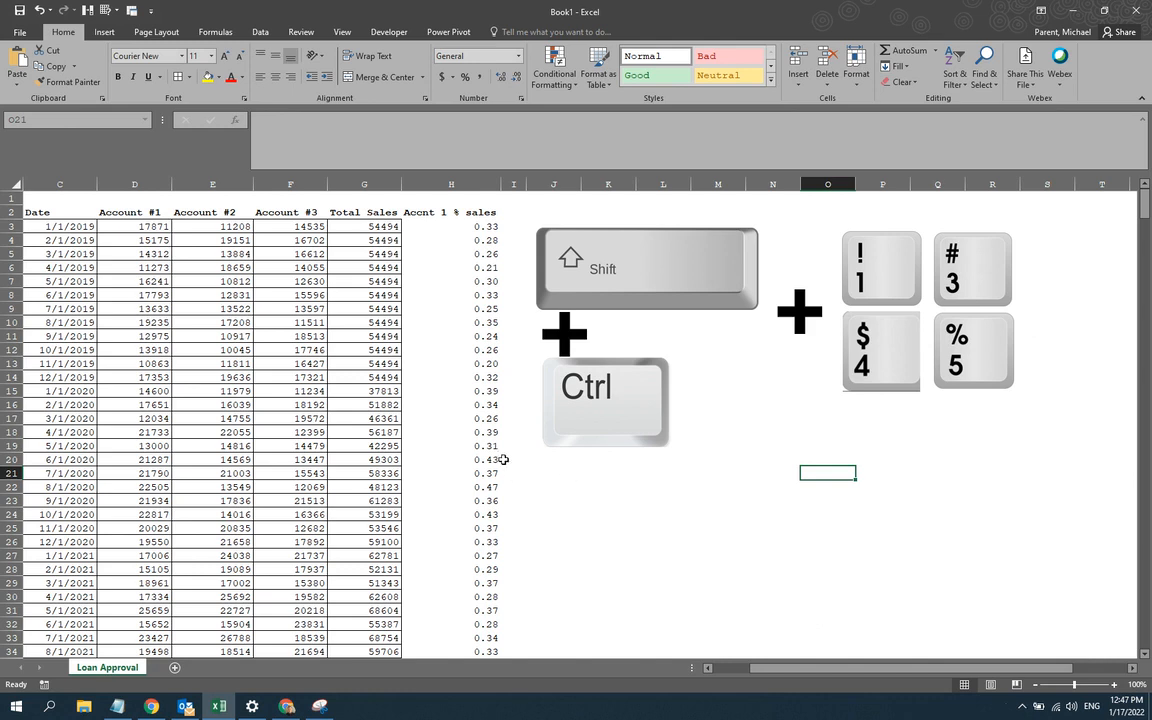
Format the Account #1 through Total Sales columns (D–G) as currency with two decimals.
click(60, 226)
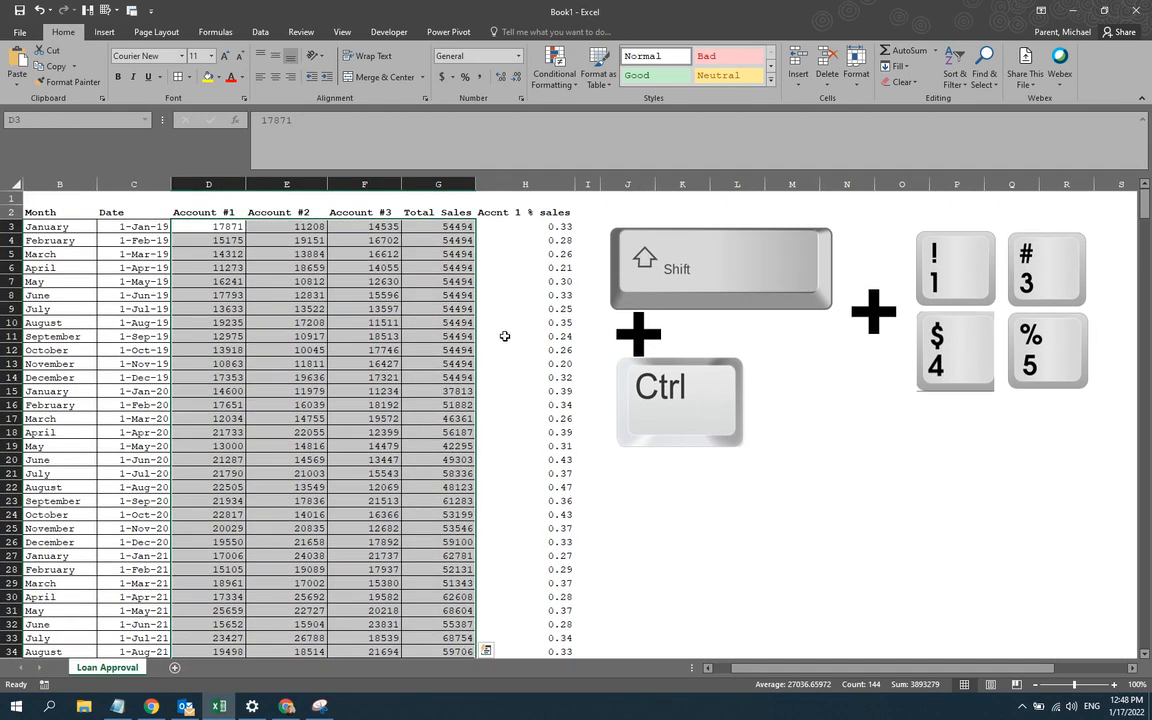
mouse_move(573, 313)
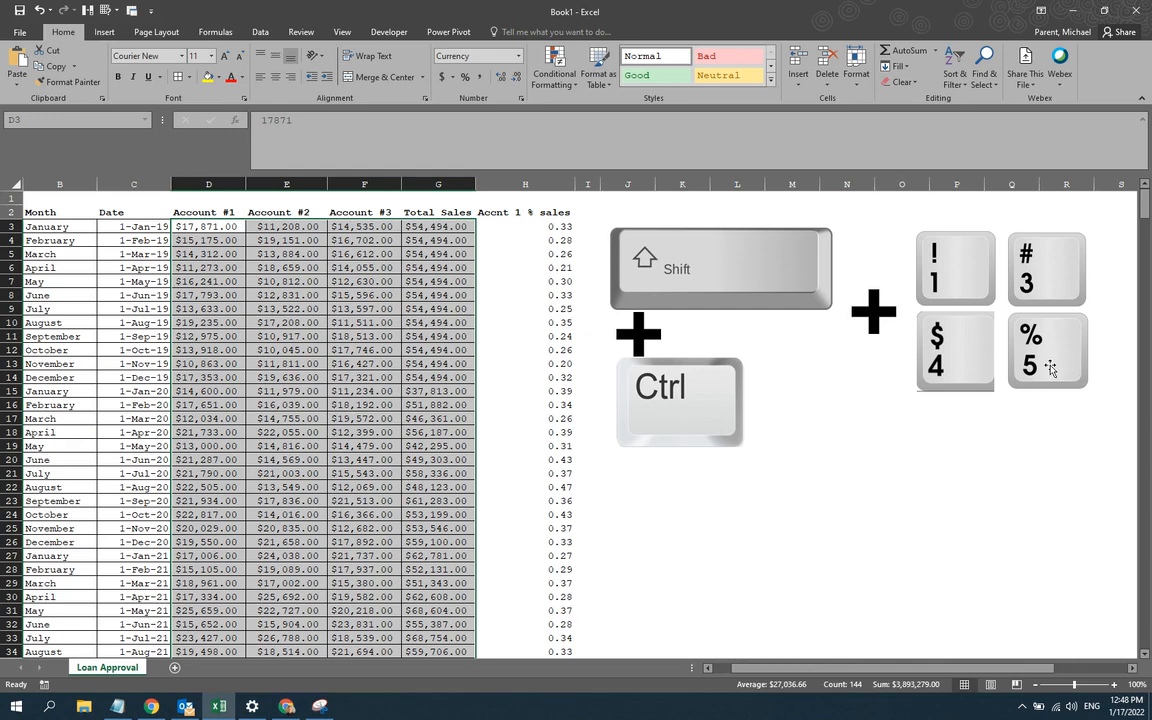
Select the Accnt 1 % sales cells from H3 down to format as whole percentages.
click(525, 226)
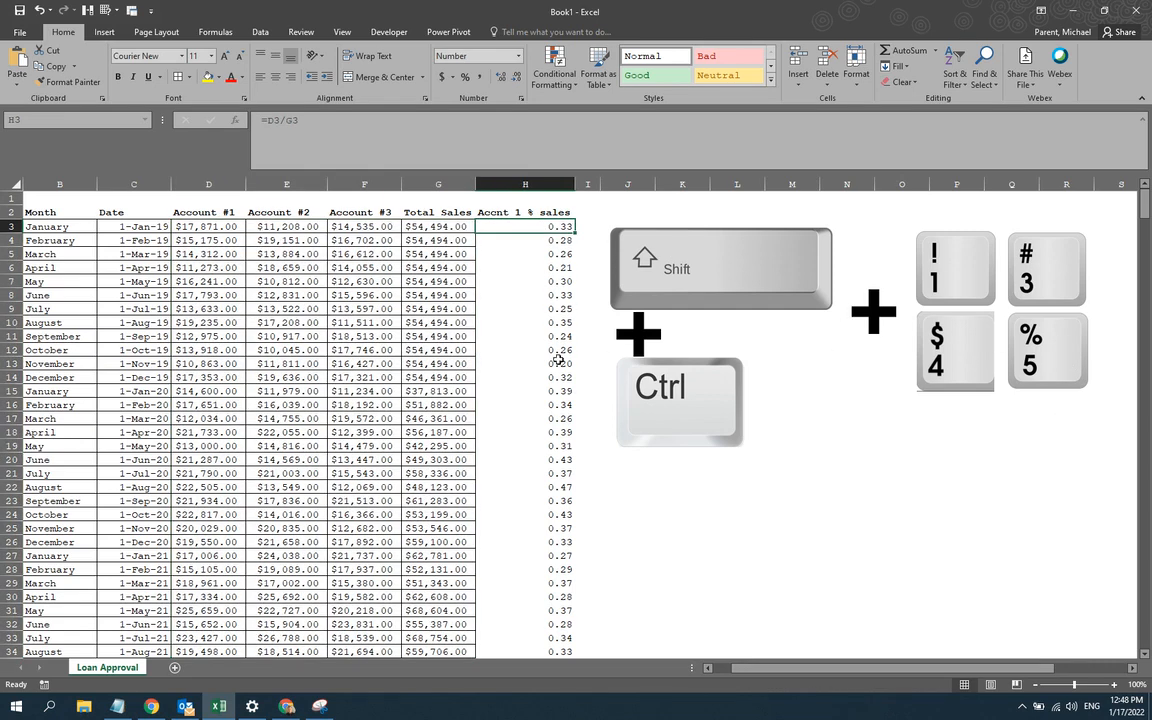
mouse_move(518, 222)
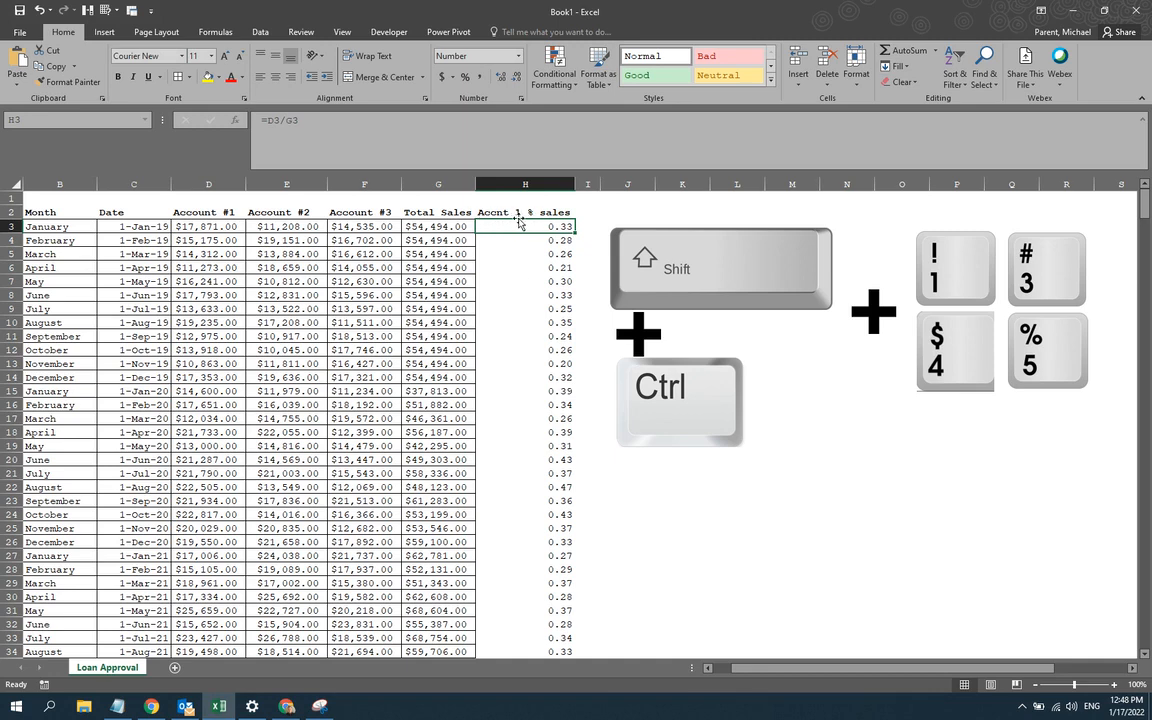
mouse_move(332, 327)
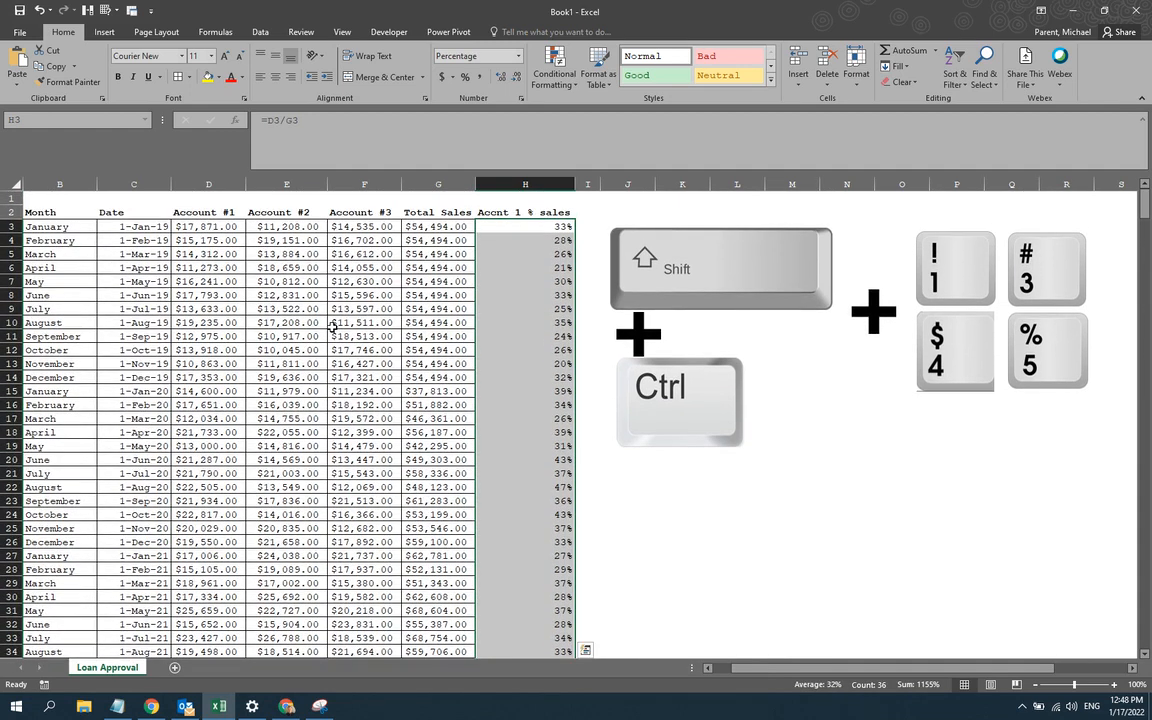
mouse_move(535, 207)
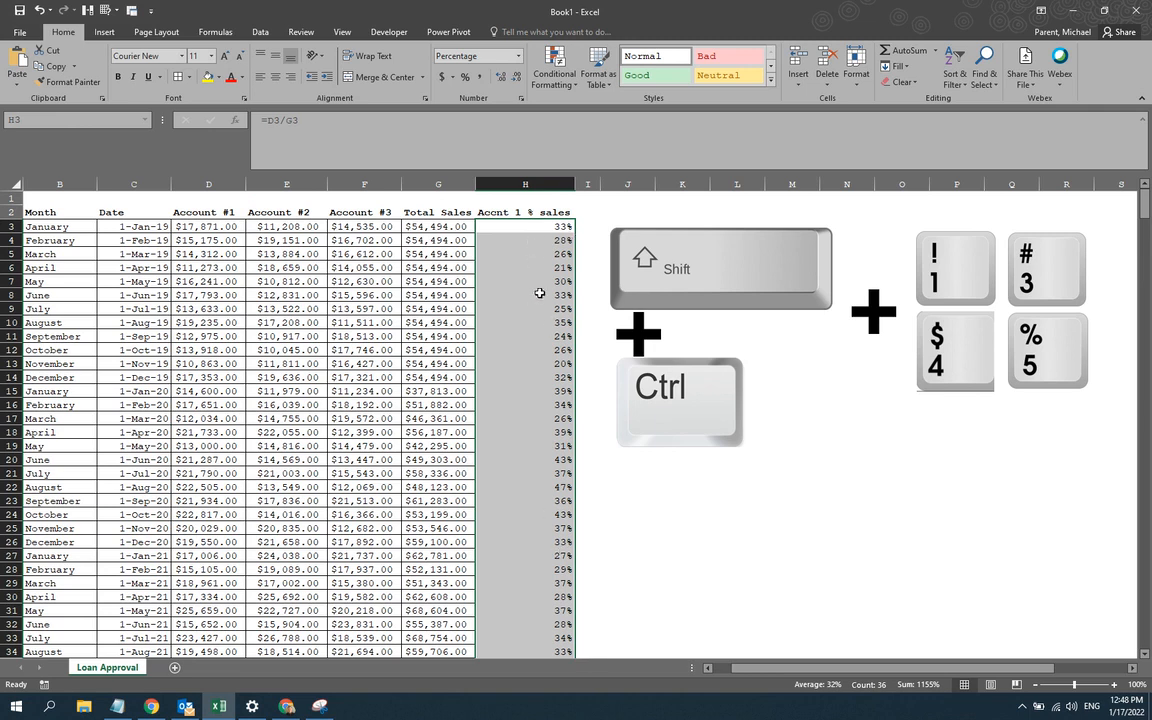
mouse_move(833, 425)
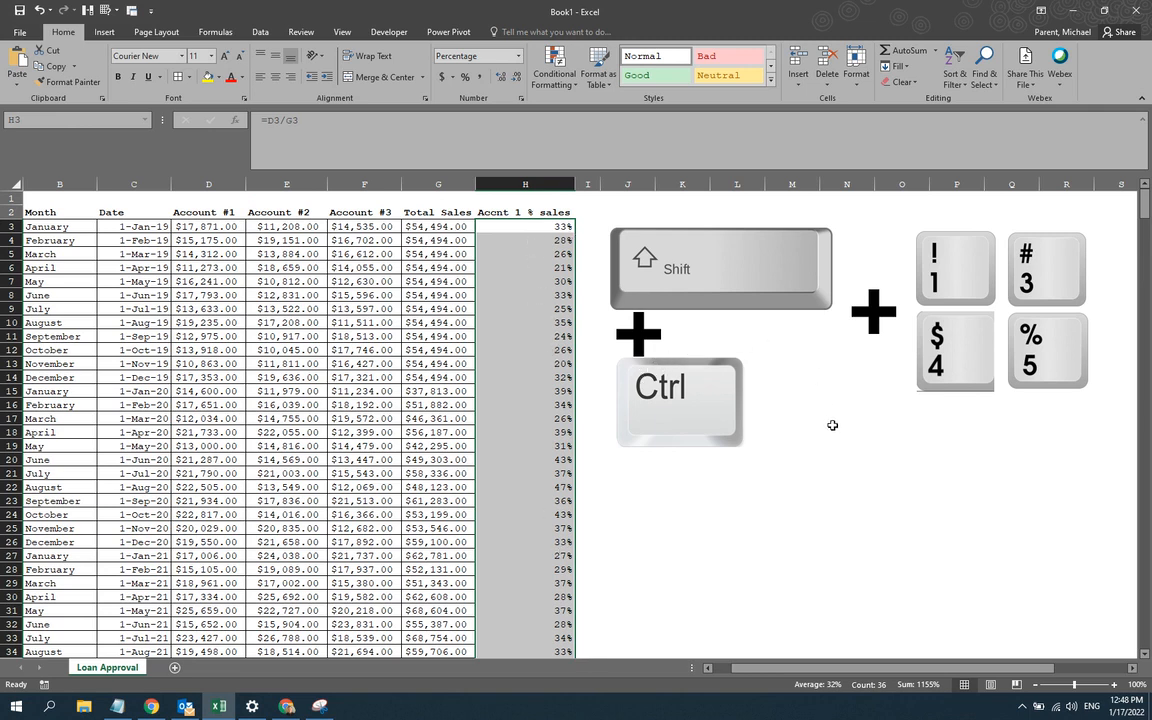
mouse_move(853, 479)
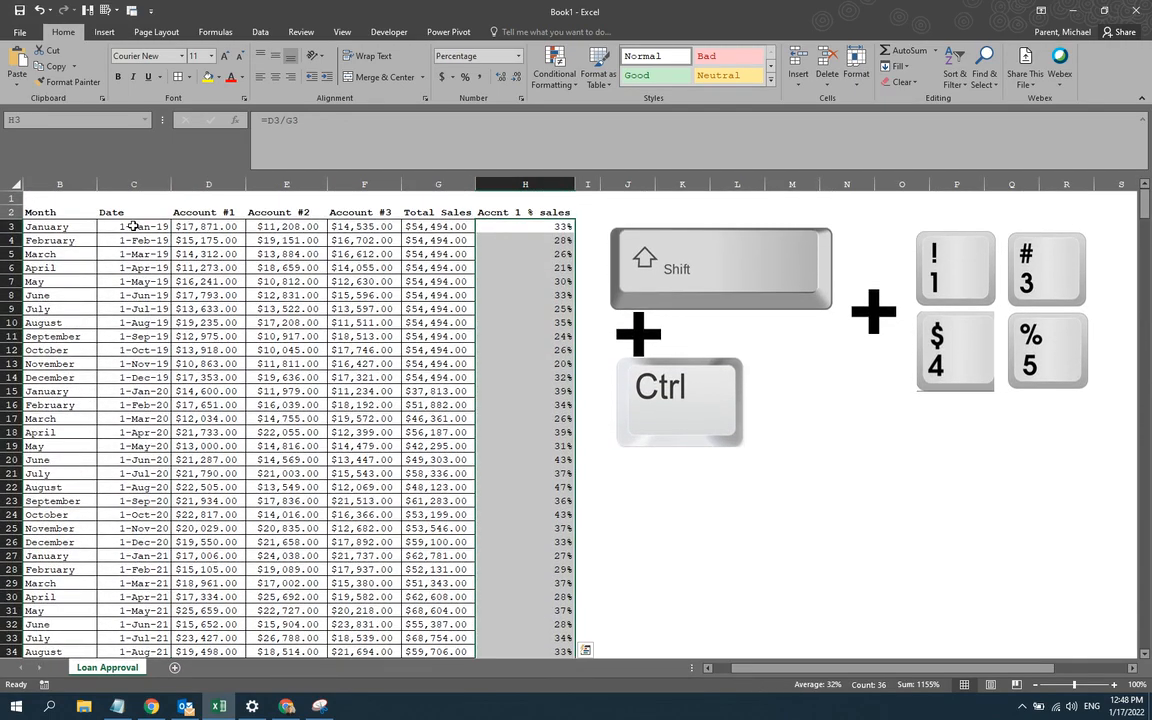
mouse_move(182, 243)
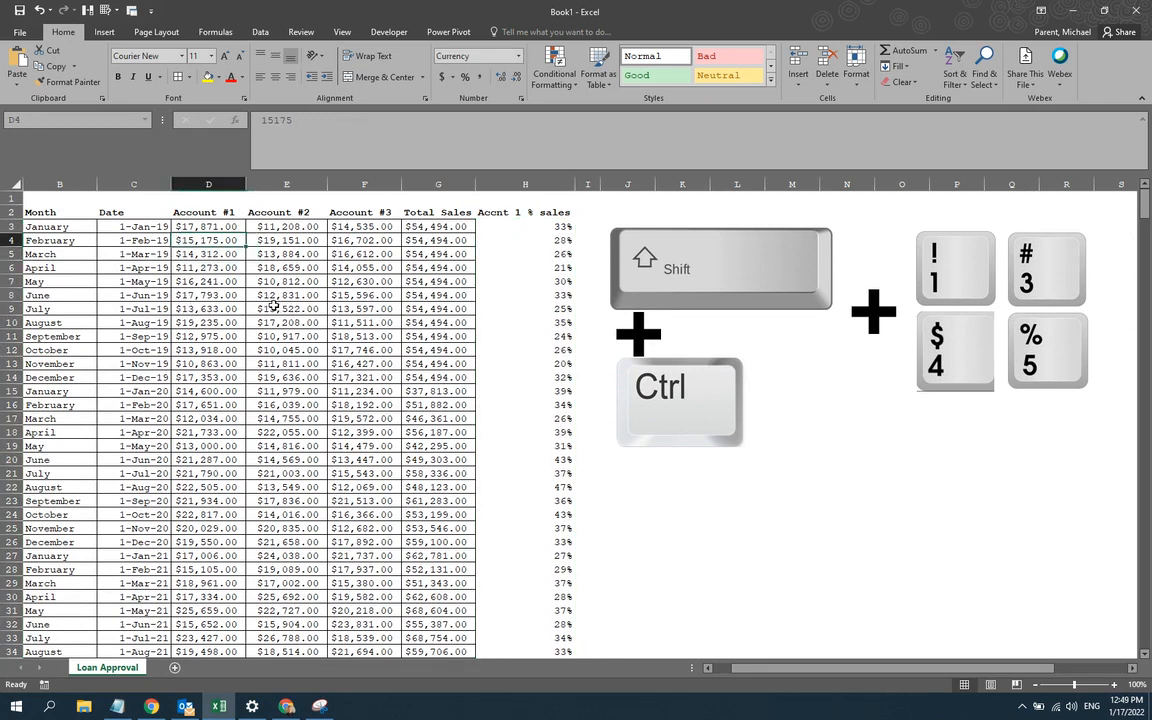
mouse_move(908, 319)
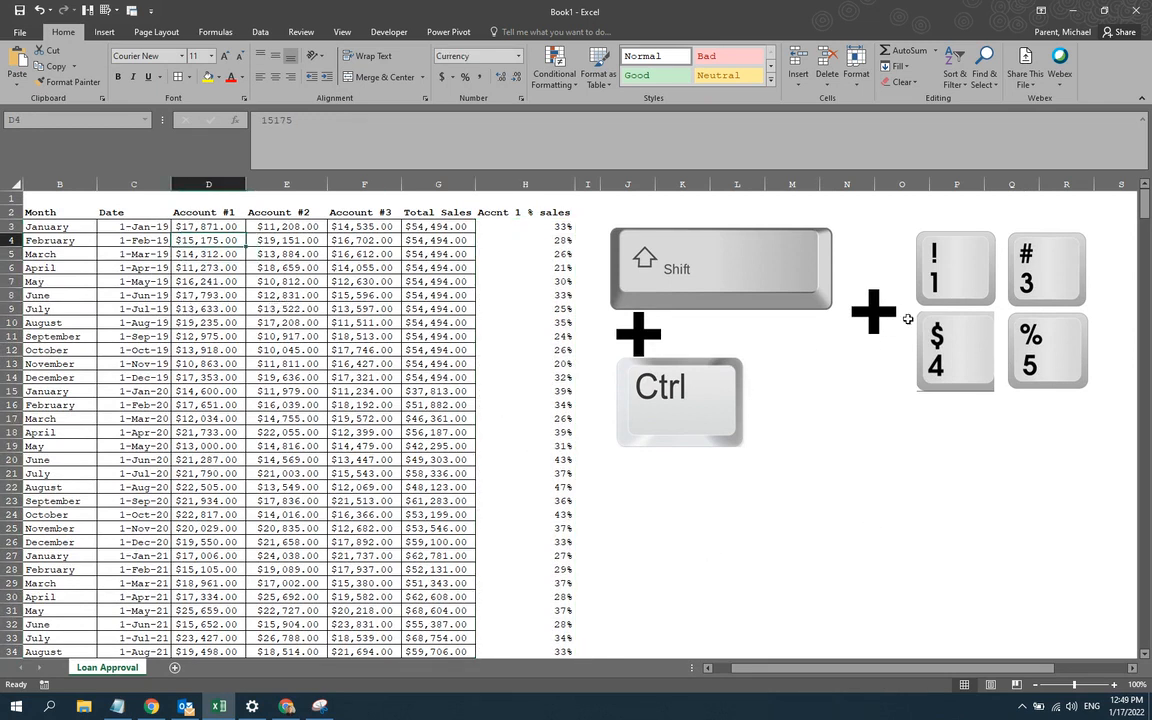
mouse_move(748, 415)
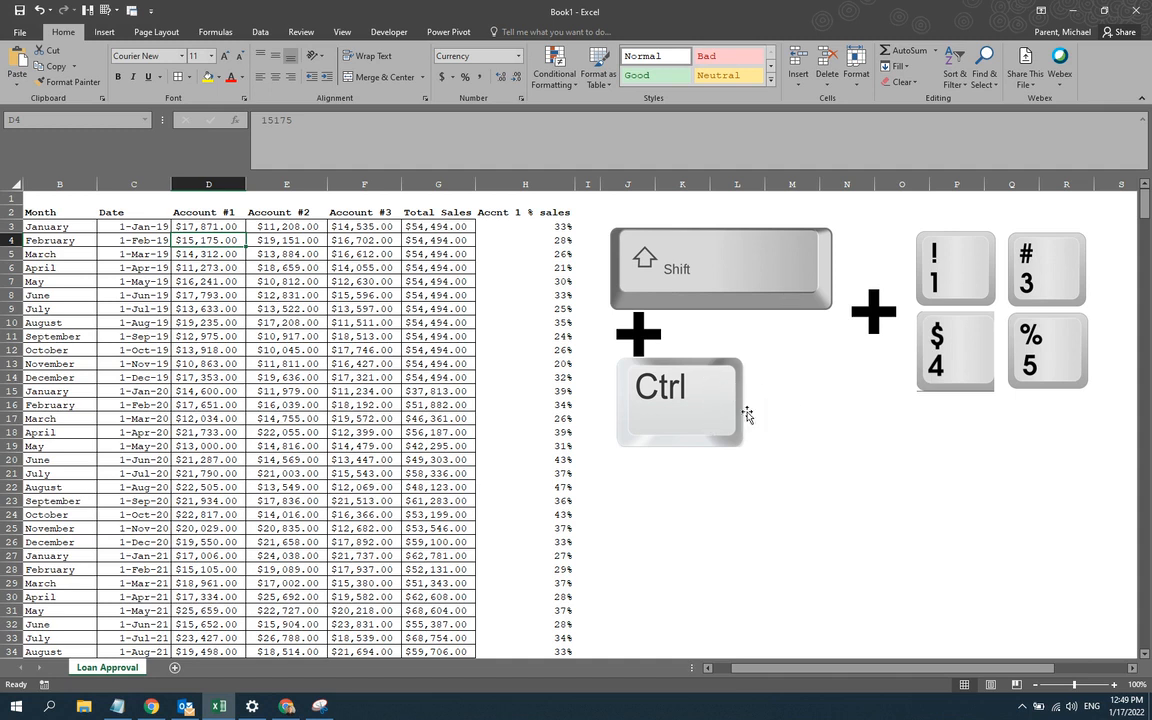